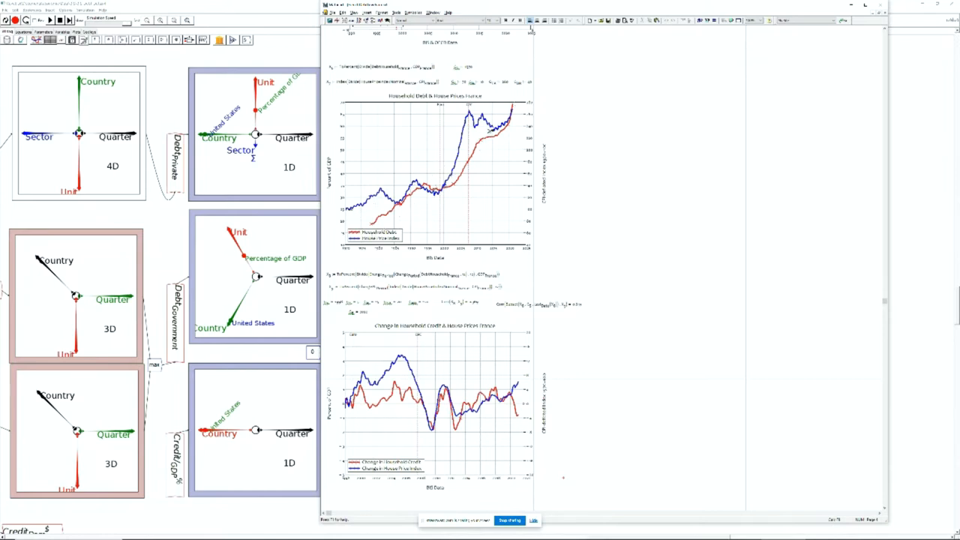
pyautogui.moveTo(550, 193)
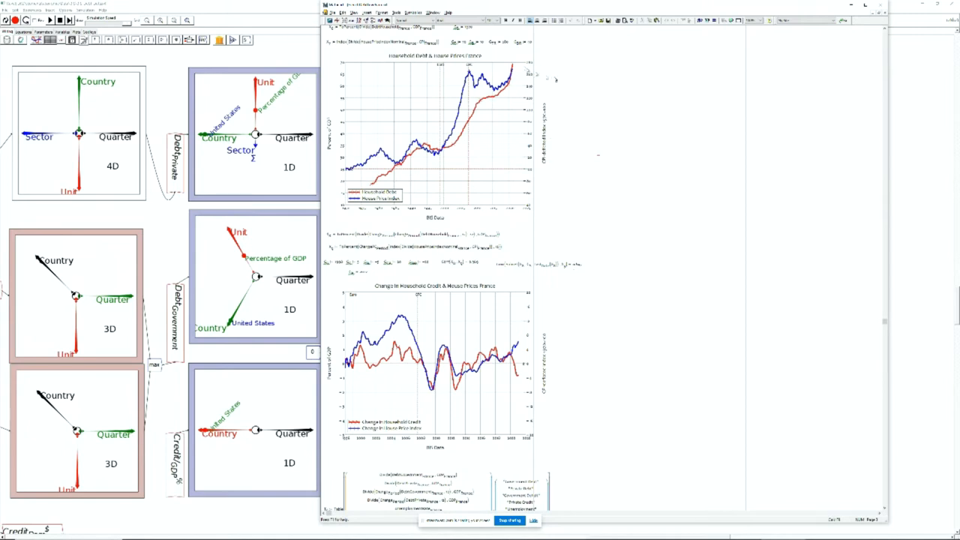
pyautogui.moveTo(621, 174)
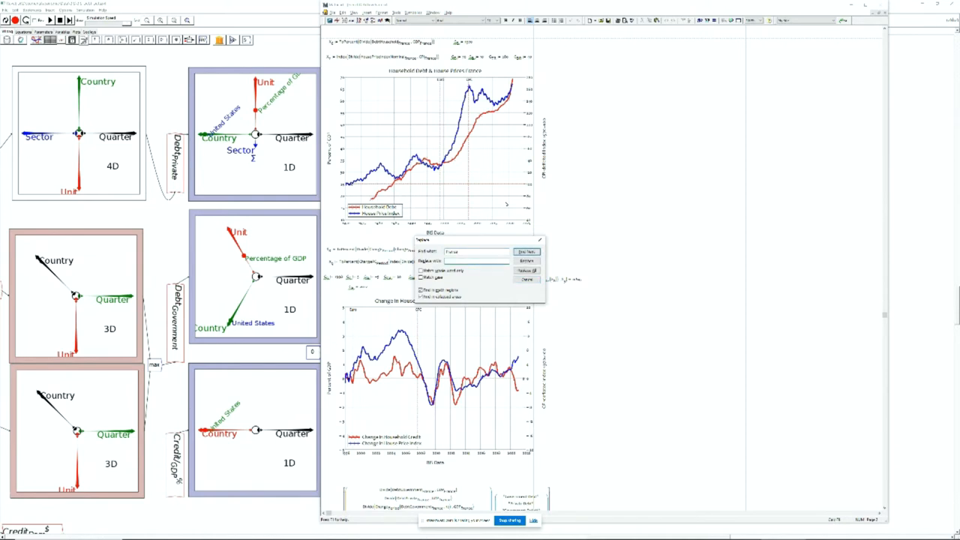
# - Replace every 'France' in the worksheet's math regions with 'USA' and close the Replace dialog
pyautogui.write('USA')
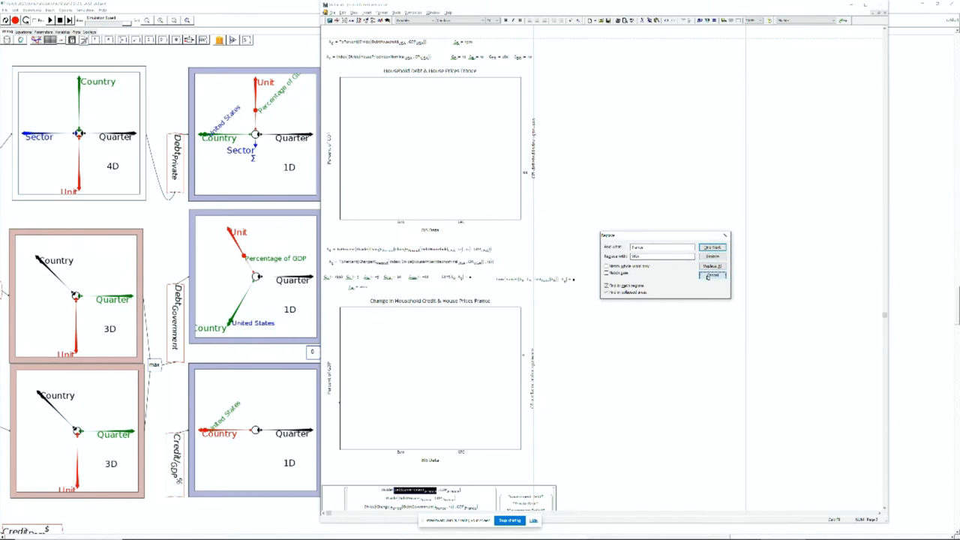
pyautogui.click(711, 275)
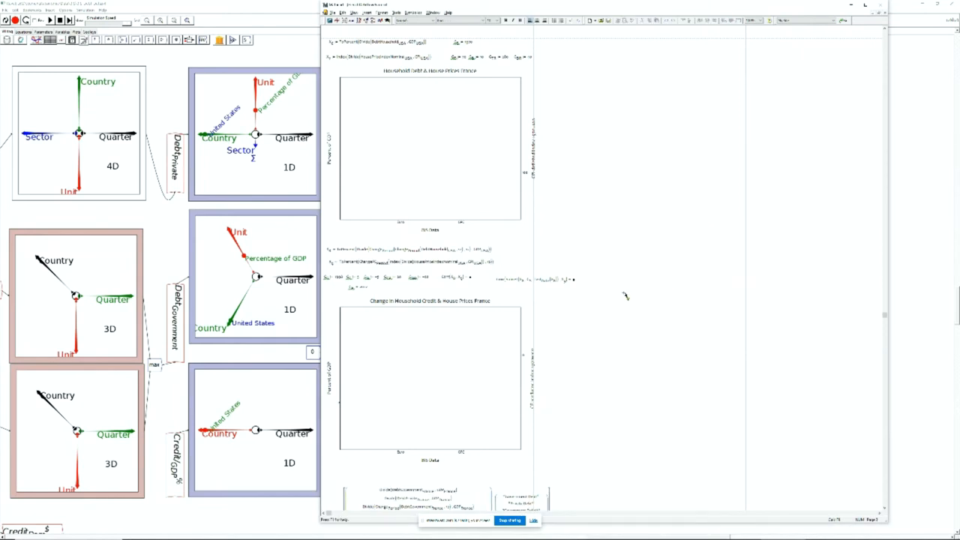
pyautogui.moveTo(576, 300)
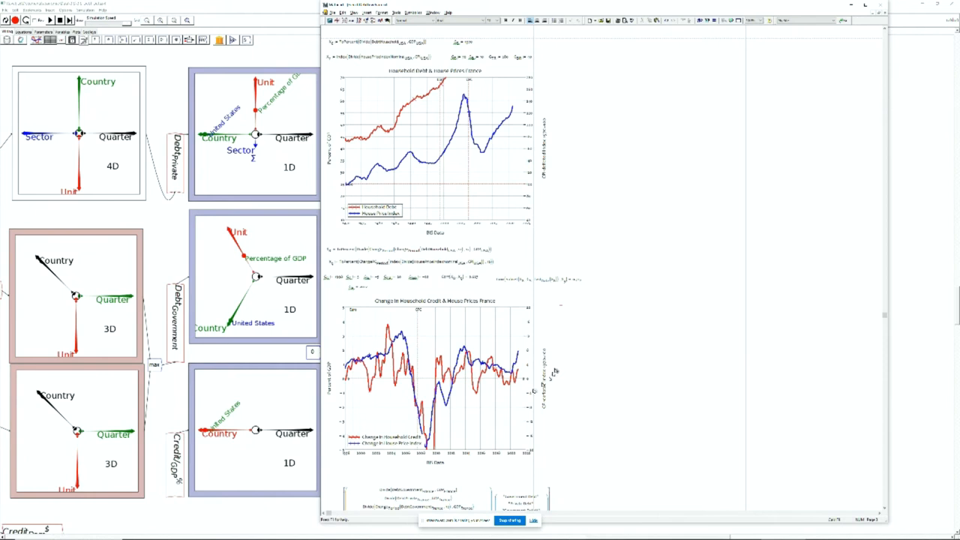
pyautogui.moveTo(595, 347)
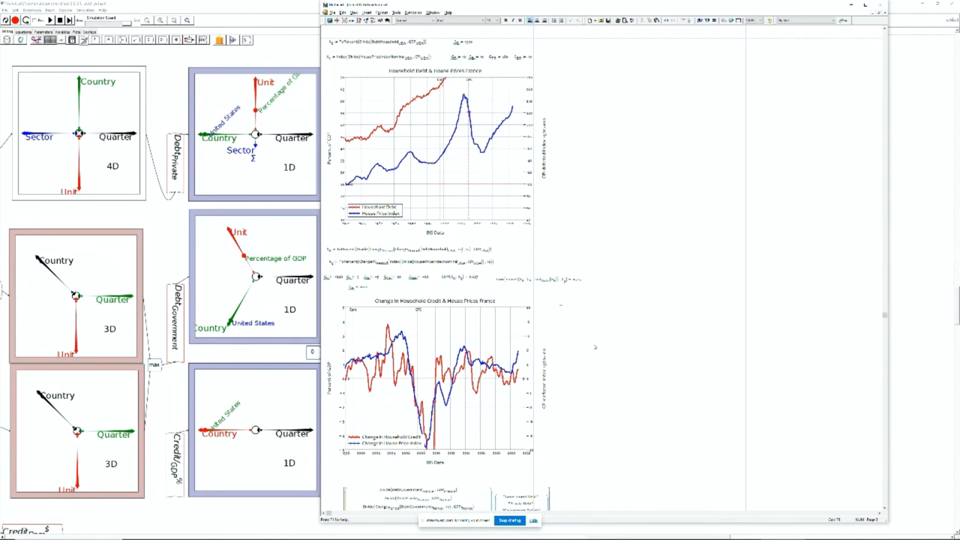
pyautogui.moveTo(600, 344)
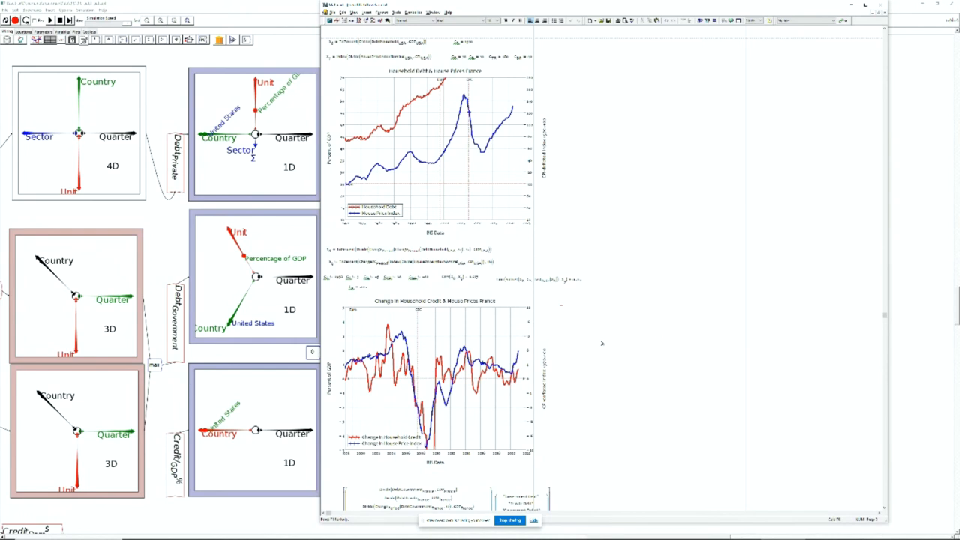